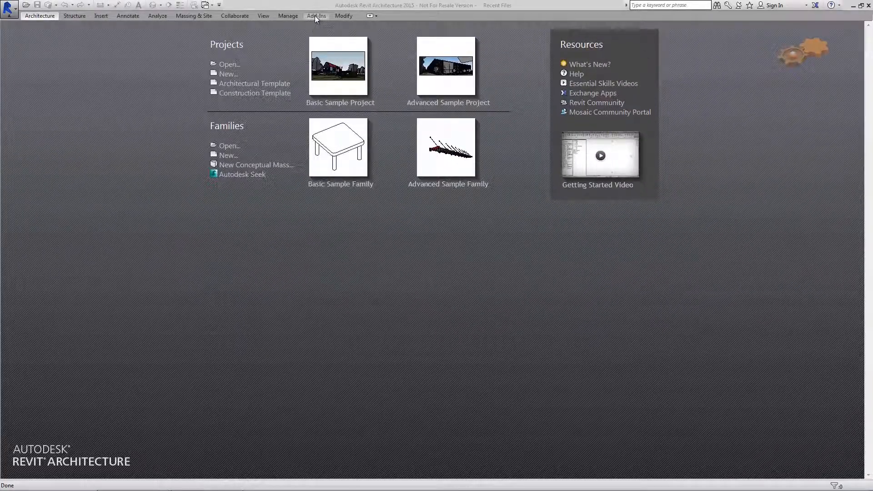
- Show the SimLab PDF Exporter commands on the Add-Ins tab
{"action": "left_click", "coordinate": [316, 16]}
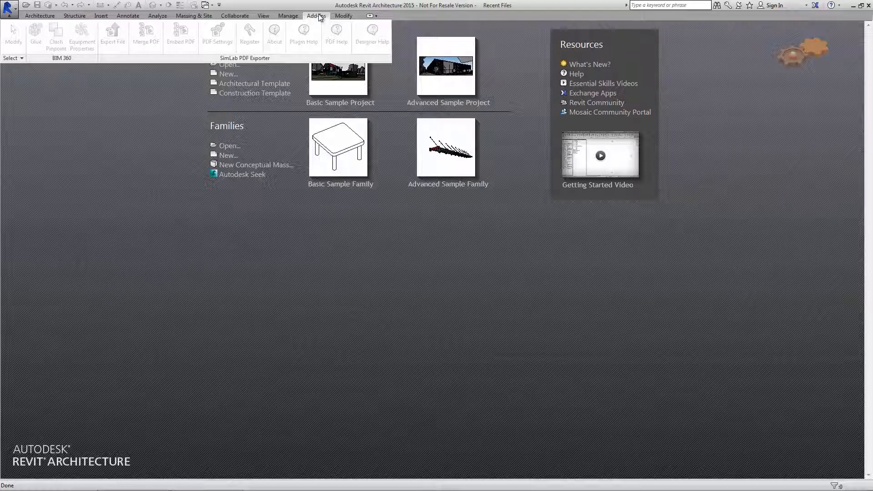
{"action": "mouse_move", "coordinate": [405, 17]}
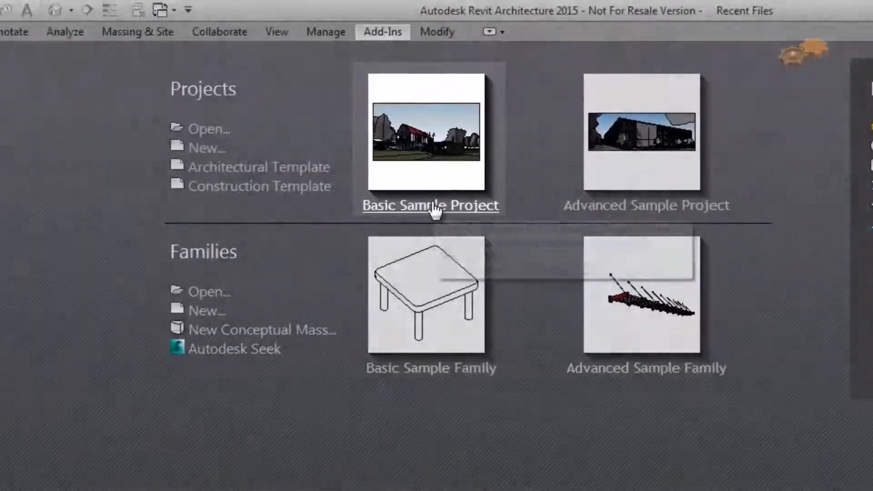
{"action": "mouse_move", "coordinate": [435, 209]}
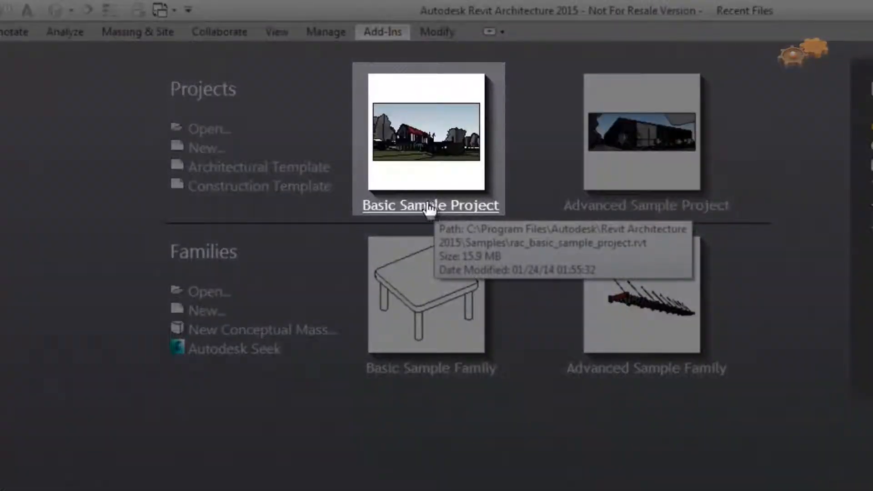
{"action": "mouse_move", "coordinate": [517, 176]}
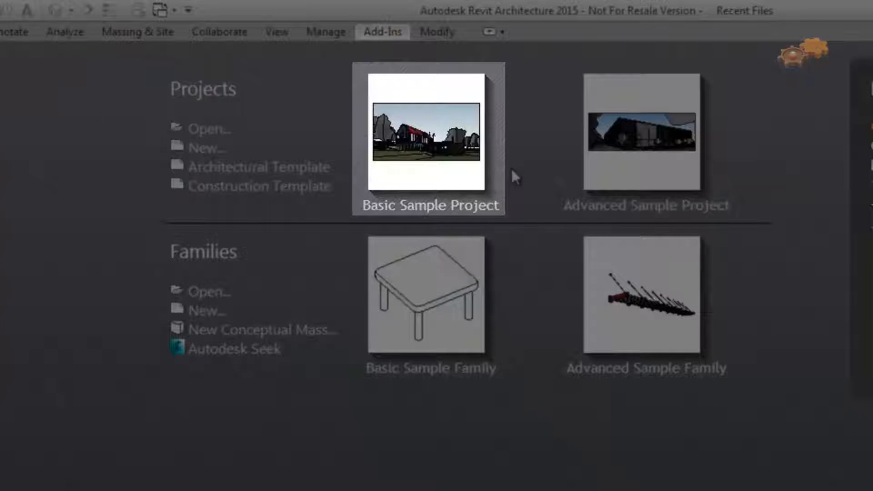
{"action": "mouse_move", "coordinate": [426, 162]}
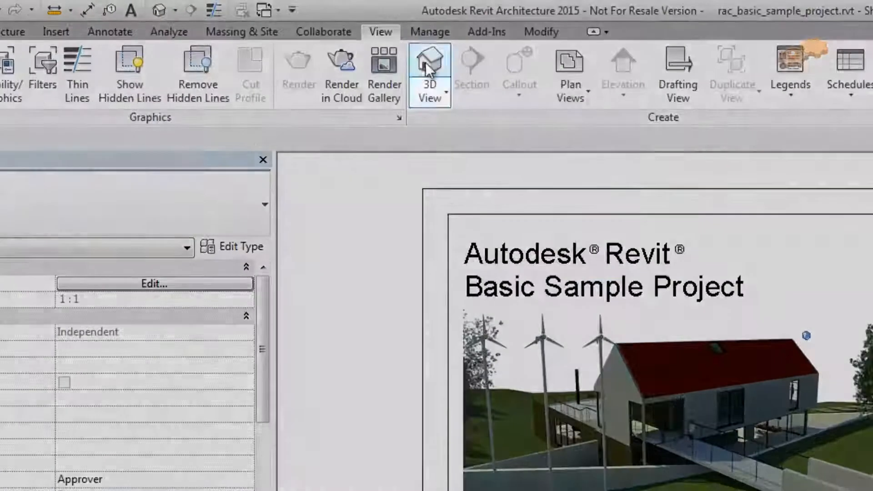
{"action": "mouse_move", "coordinate": [434, 68]}
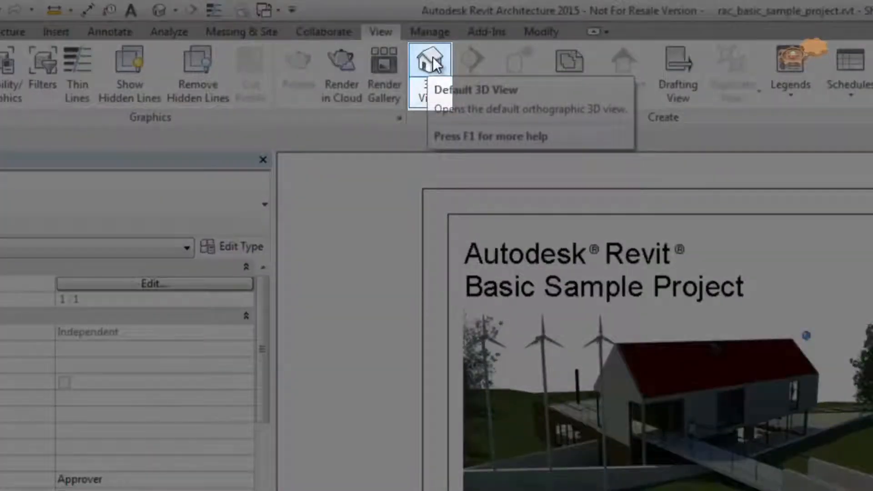
- Open the default 3D view of the sample house on its terrain
{"action": "left_click", "coordinate": [425, 64]}
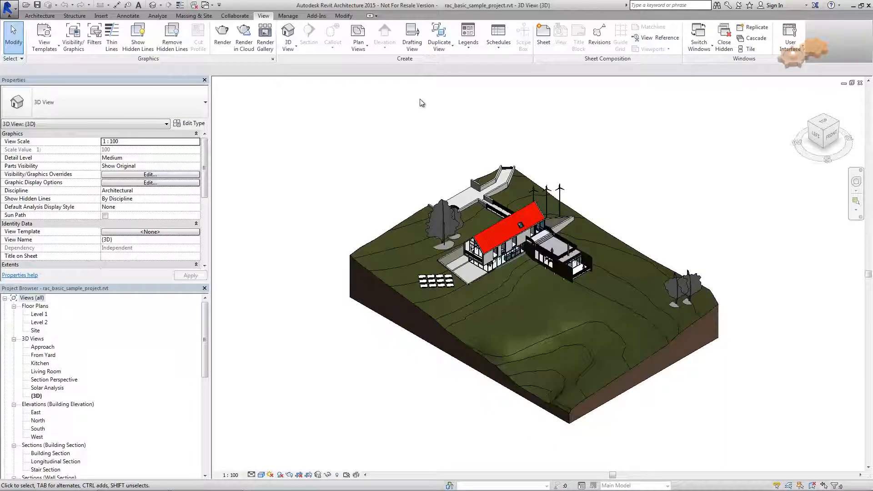
- Display the SimLab PDF Exporter add-in commands for the open project
{"action": "left_click", "coordinate": [316, 15]}
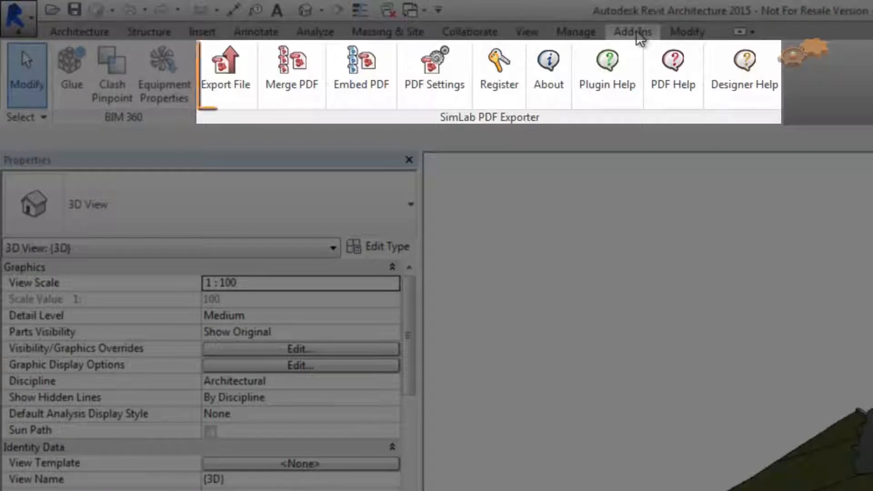
{"action": "mouse_move", "coordinate": [226, 73]}
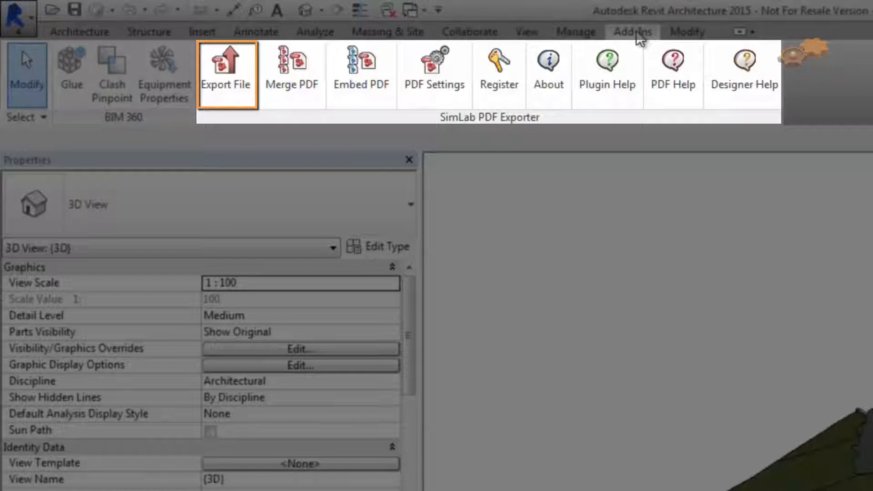
{"action": "mouse_move", "coordinate": [291, 68]}
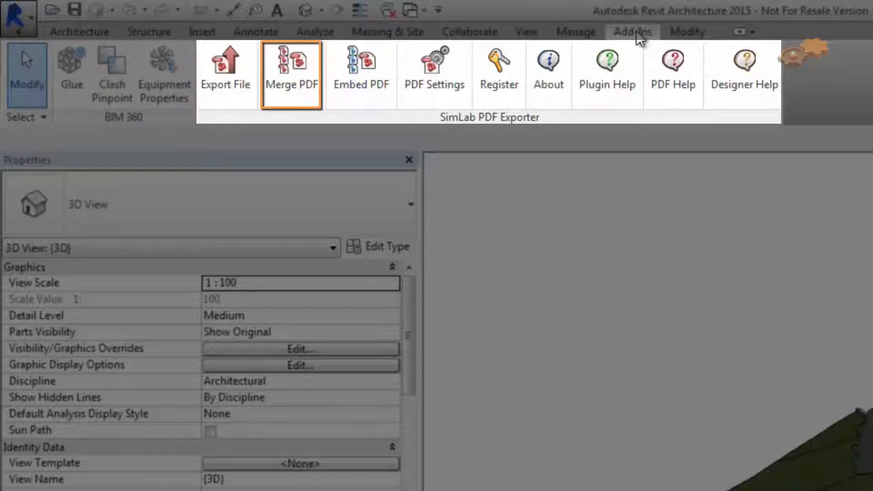
{"action": "mouse_move", "coordinate": [362, 73]}
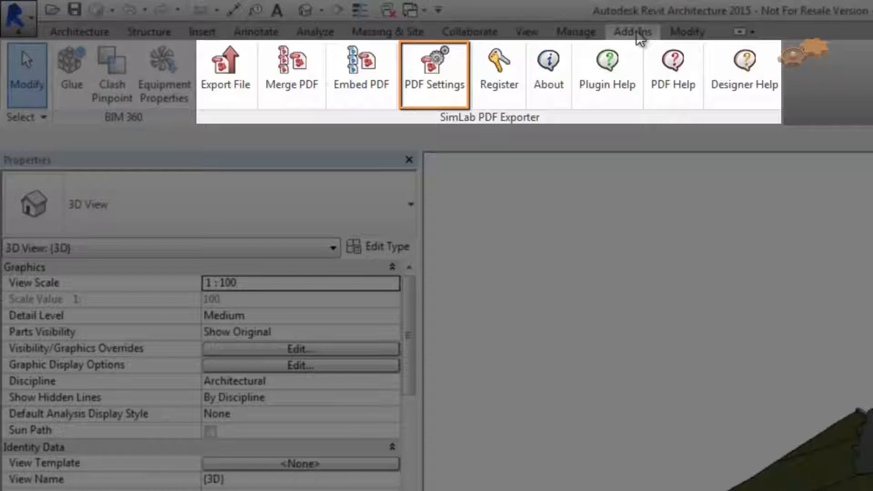
{"action": "mouse_move", "coordinate": [499, 68]}
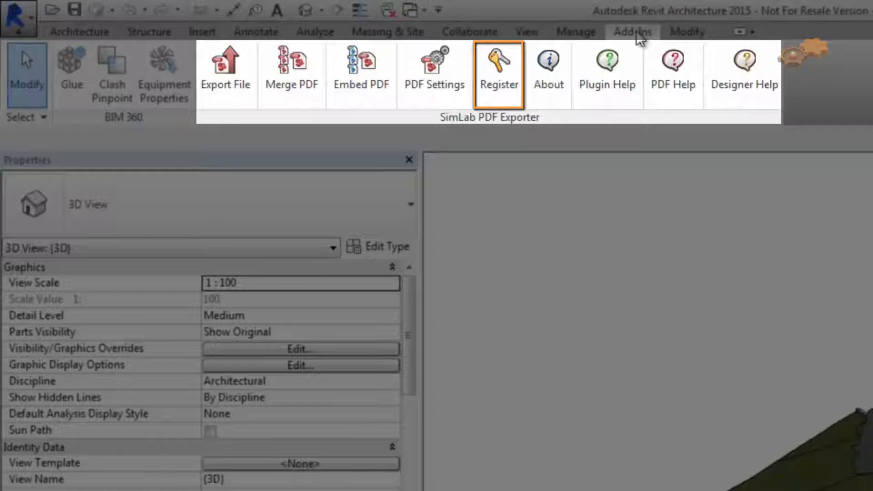
{"action": "mouse_move", "coordinate": [549, 68]}
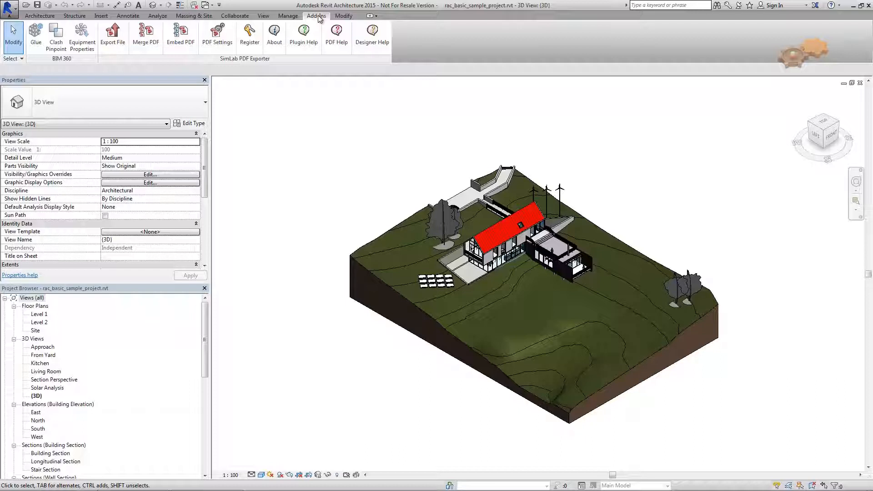
{"action": "left_click", "coordinate": [217, 32]}
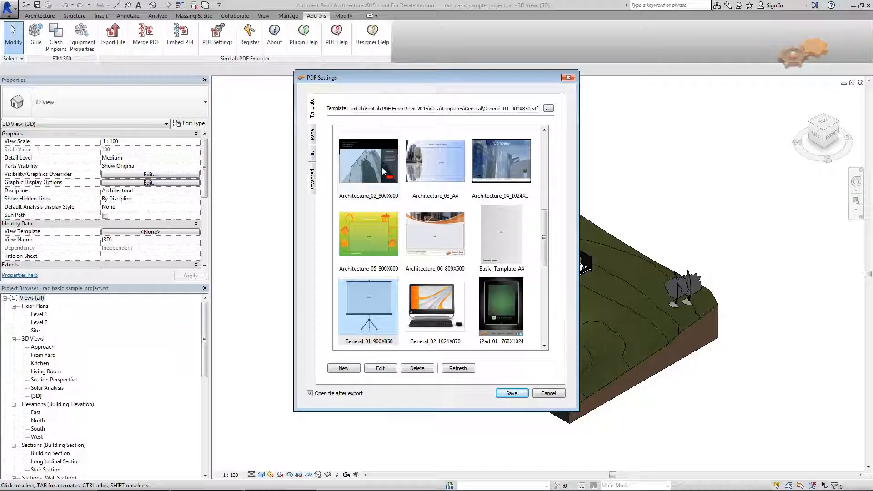
{"action": "left_click", "coordinate": [501, 160]}
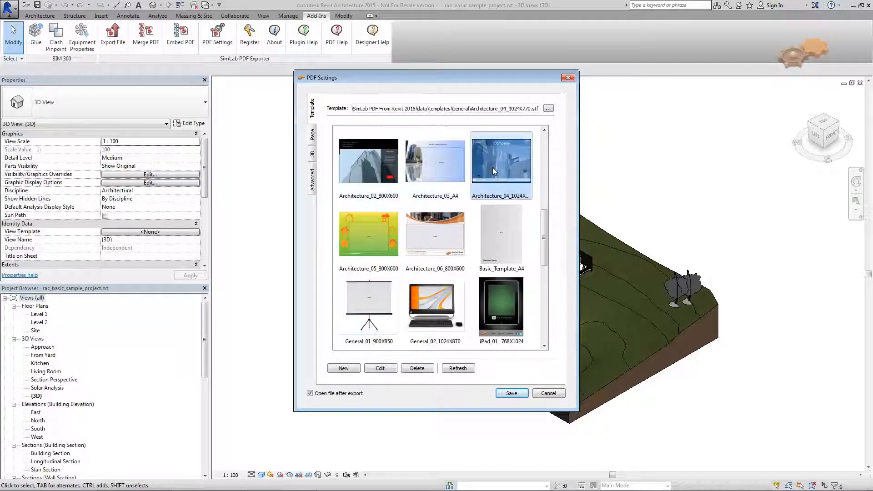
{"action": "left_click", "coordinate": [369, 306]}
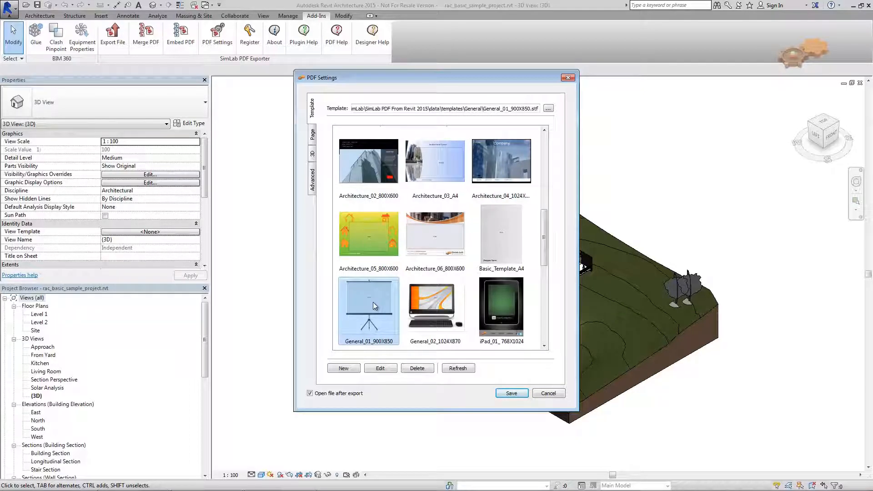
{"action": "mouse_move", "coordinate": [480, 344]}
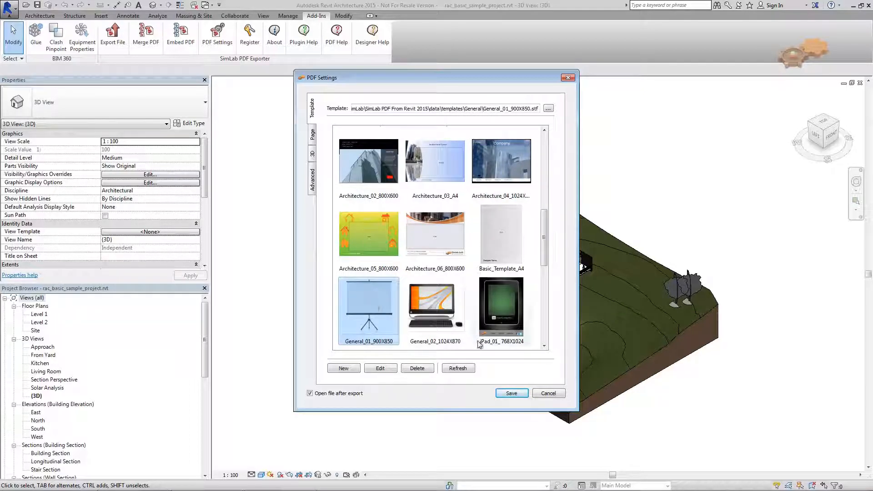
{"action": "left_click", "coordinate": [548, 393]}
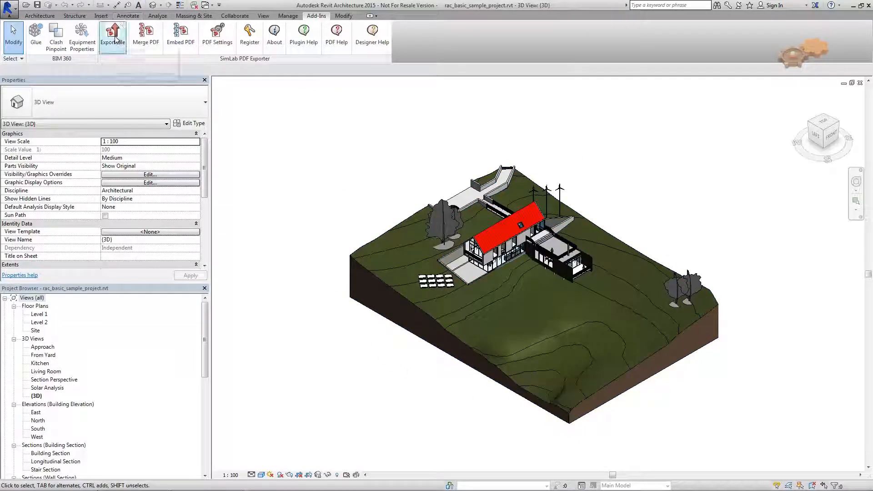
- Start the 3D PDF export and permanently dismiss the raster-printing warning
{"action": "left_click", "coordinate": [112, 34]}
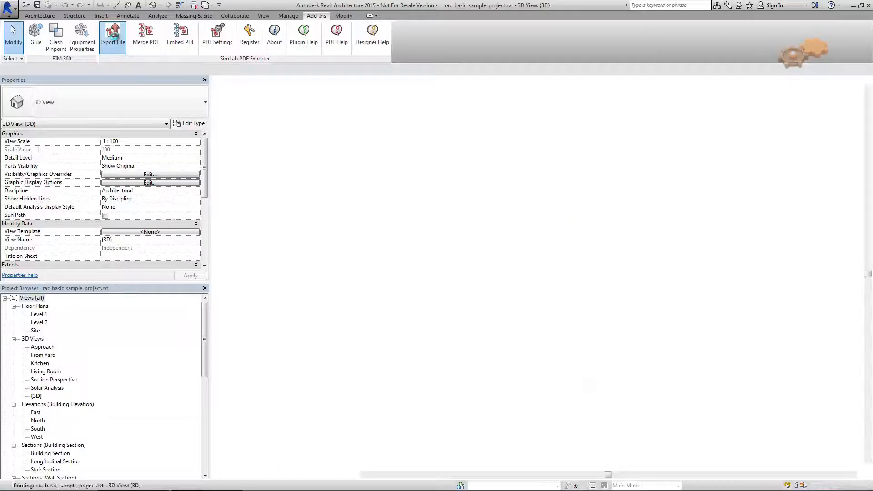
{"action": "left_click", "coordinate": [112, 35]}
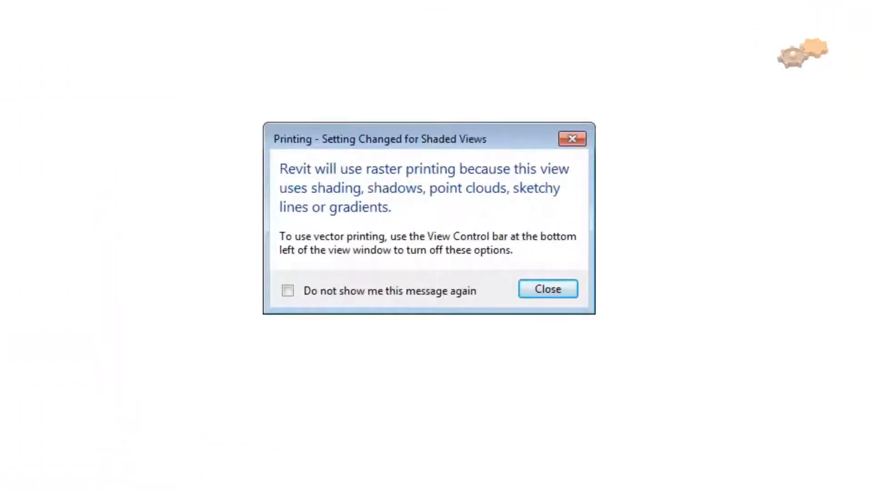
{"action": "mouse_move", "coordinate": [543, 412]}
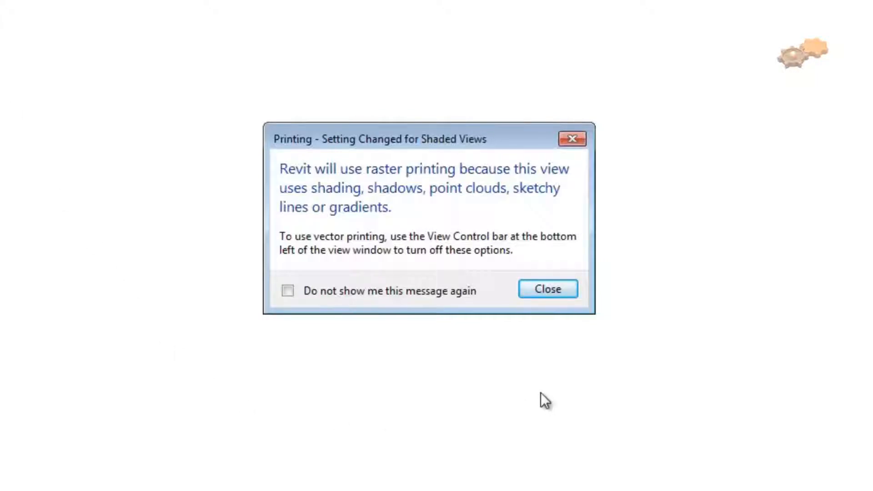
{"action": "mouse_move", "coordinate": [305, 289]}
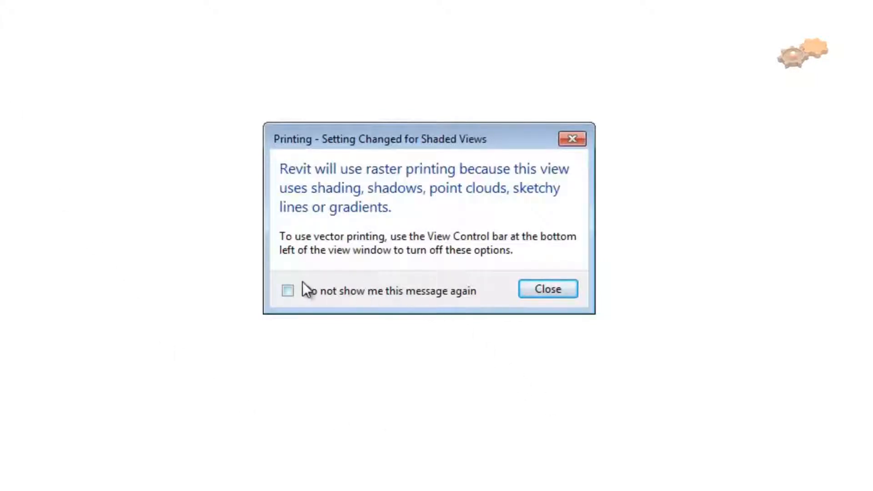
{"action": "left_click", "coordinate": [287, 291]}
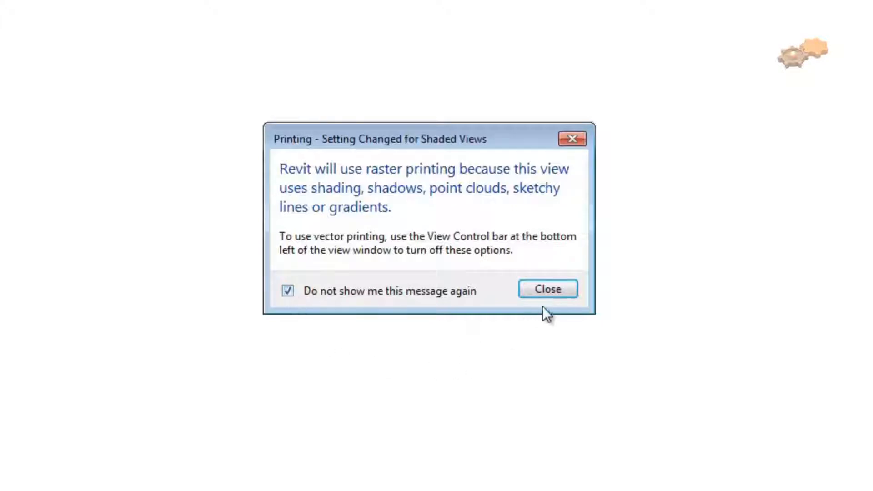
{"action": "left_click", "coordinate": [548, 289]}
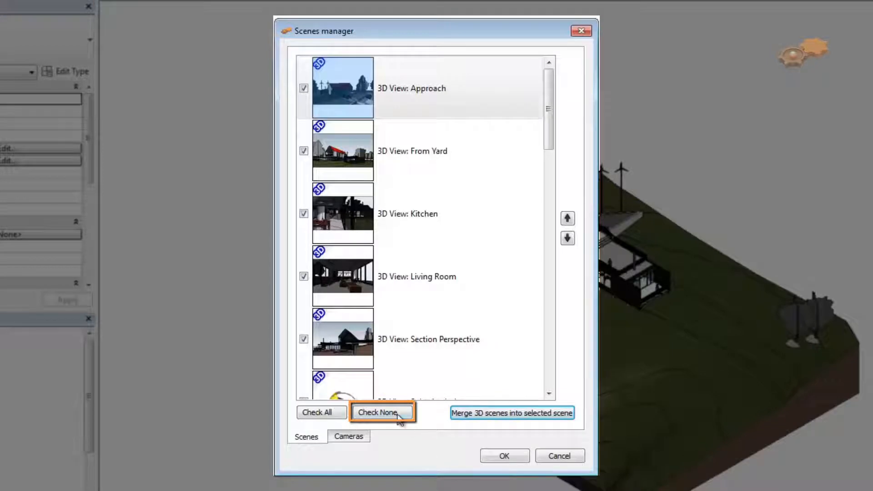
- Uncheck all scenes, include only 3D View: Approach, and show its camera list
{"action": "left_click", "coordinate": [383, 413]}
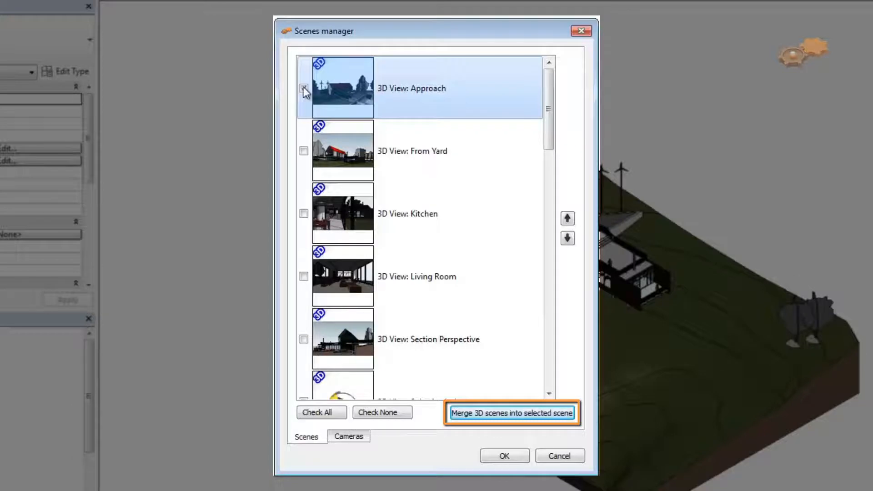
{"action": "left_click", "coordinate": [304, 89]}
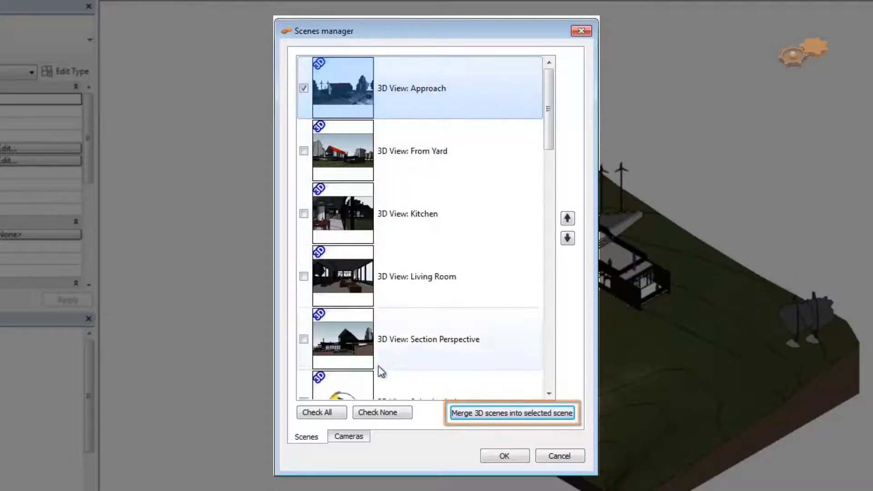
{"action": "left_click", "coordinate": [349, 437]}
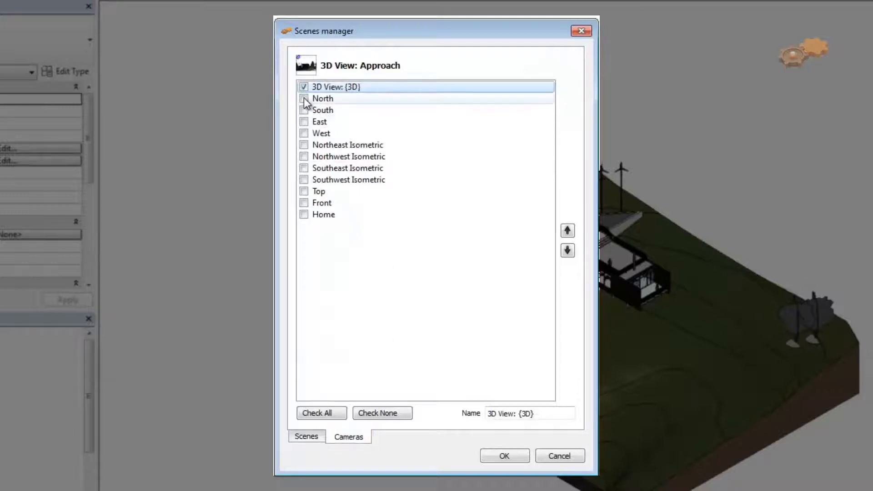
- Add the Kitchen scene, move it above Approach, and confirm the scene list
{"action": "left_click", "coordinate": [306, 436]}
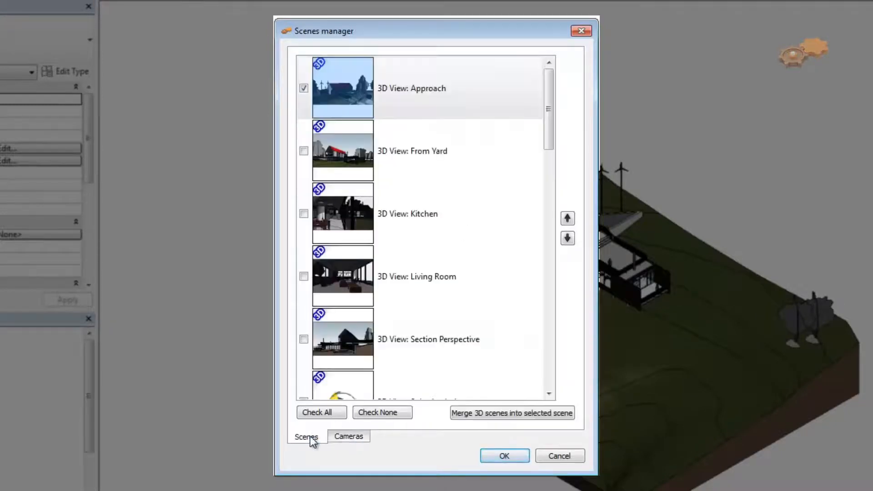
{"action": "left_click", "coordinate": [348, 436]}
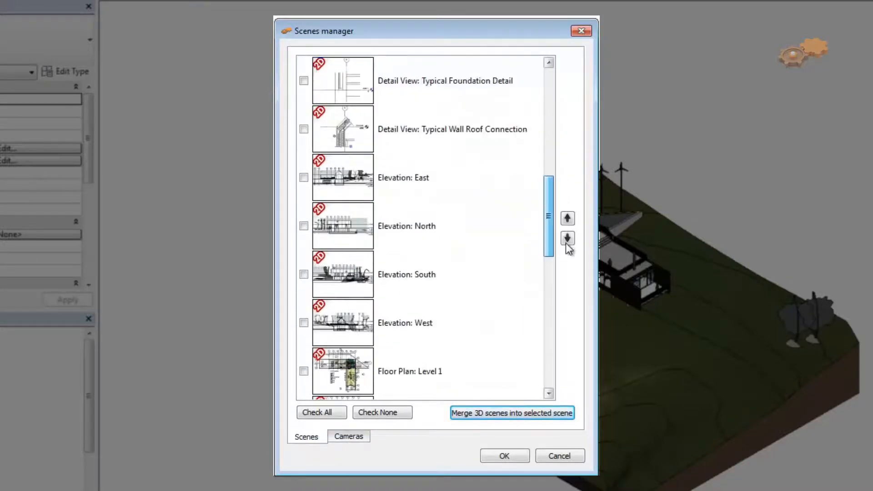
{"action": "left_click", "coordinate": [303, 178]}
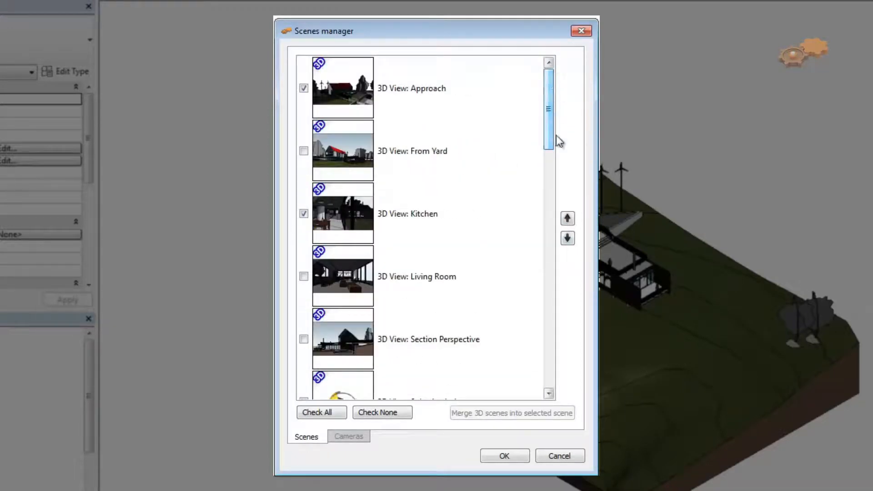
{"action": "left_click", "coordinate": [568, 218]}
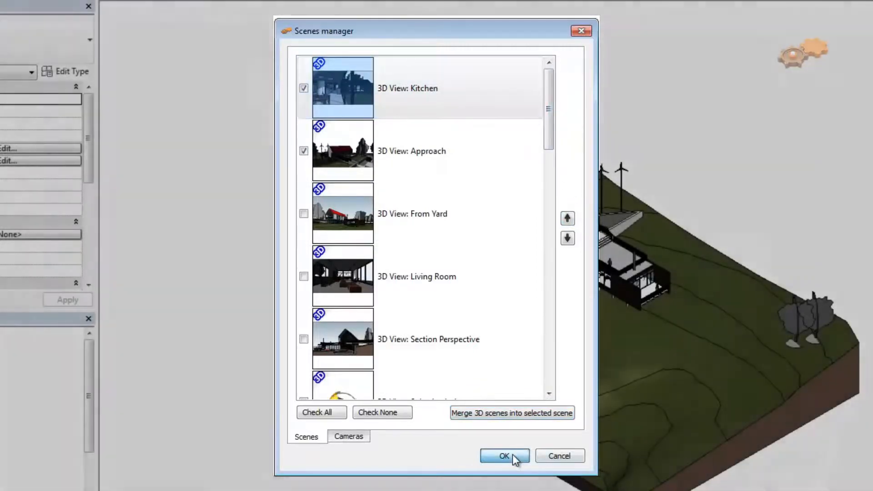
{"action": "left_click", "coordinate": [505, 456]}
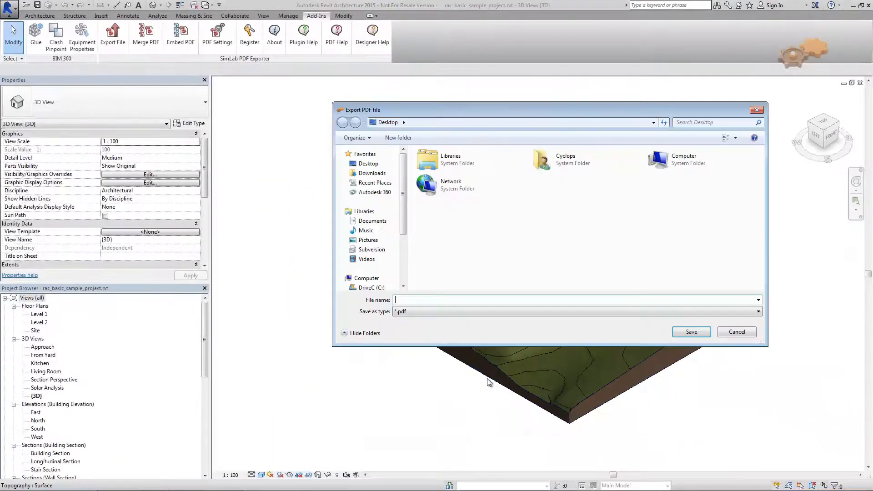
{"action": "mouse_move", "coordinate": [298, 373]}
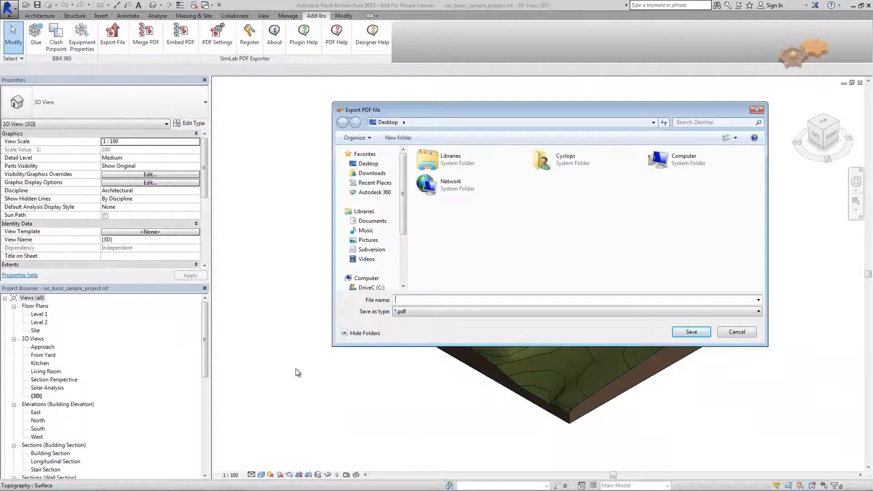
- Save the exported PDF to the desktop as project1
{"action": "type", "text": "project1"}
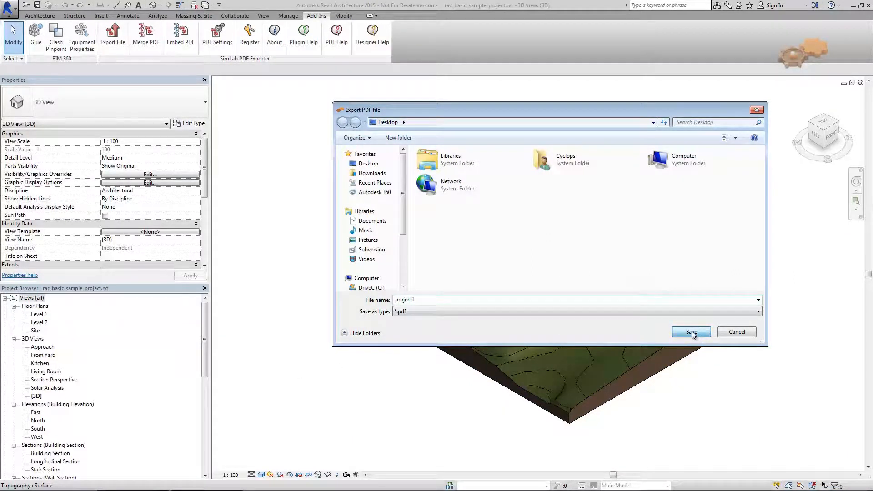
{"action": "left_click", "coordinate": [691, 332]}
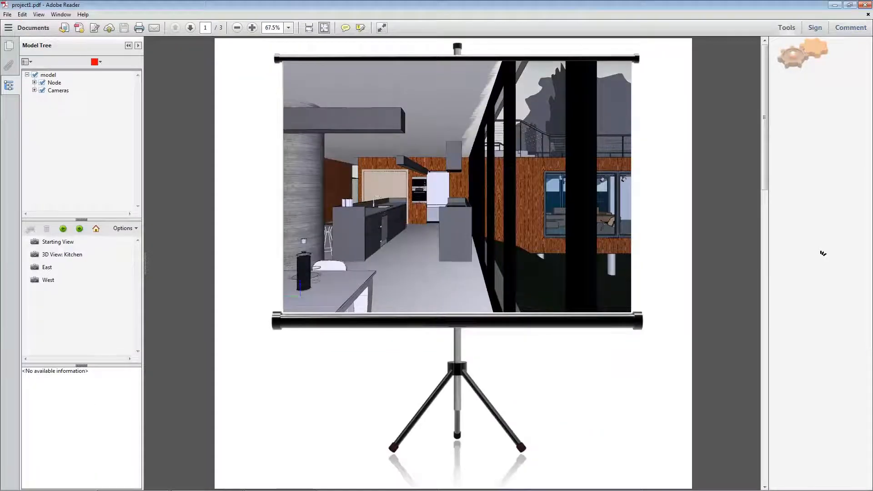
- Activate the 3D model, switch to the Kitchen view, and select the whole Node
{"action": "left_click", "coordinate": [786, 27]}
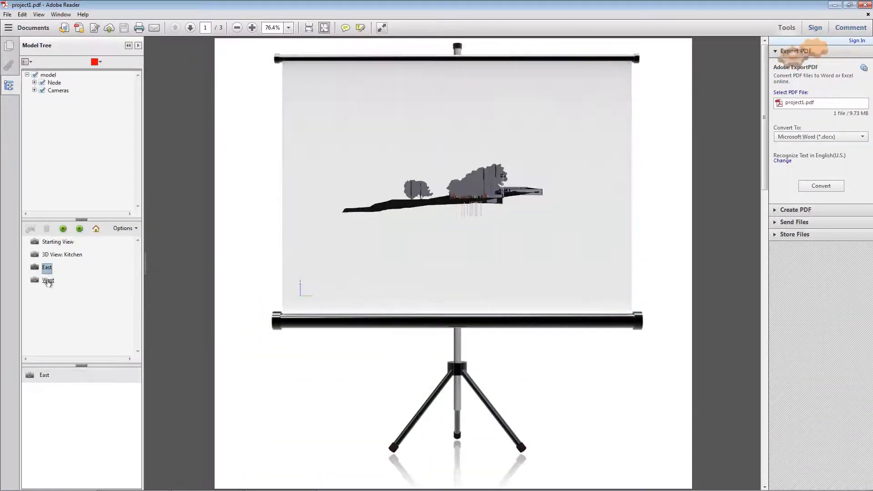
{"action": "left_click", "coordinate": [60, 255]}
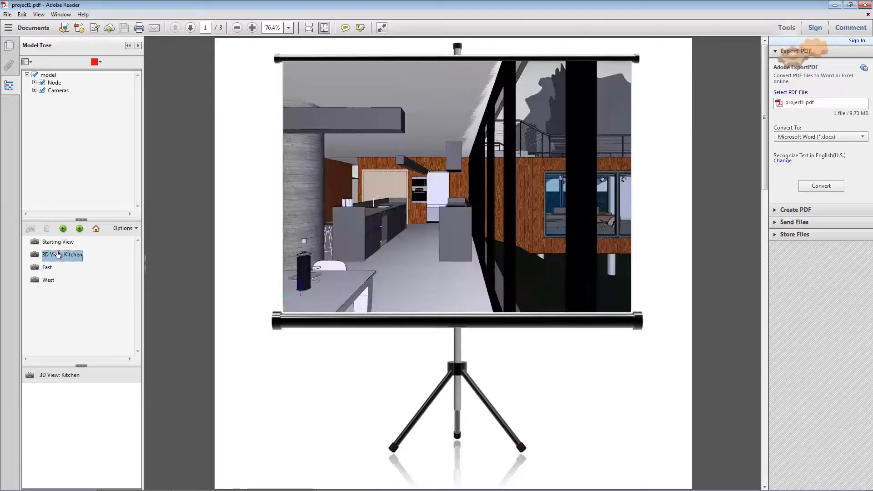
{"action": "left_click", "coordinate": [34, 83]}
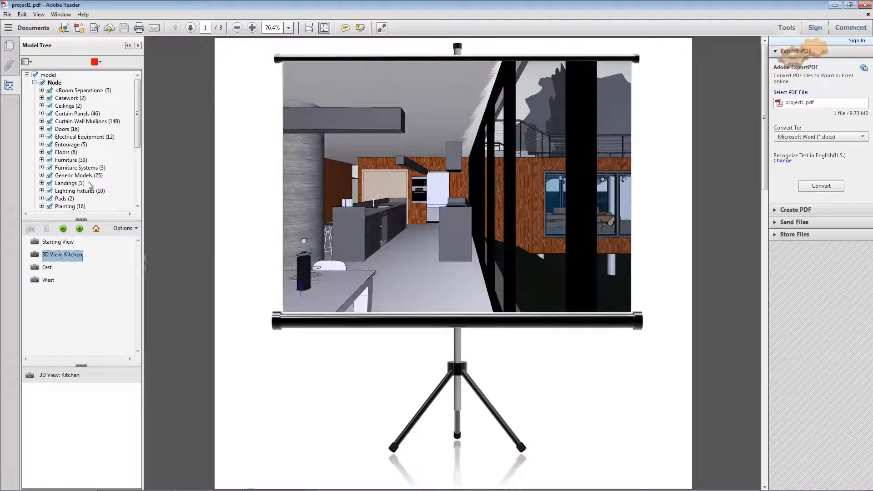
{"action": "left_click", "coordinate": [55, 82]}
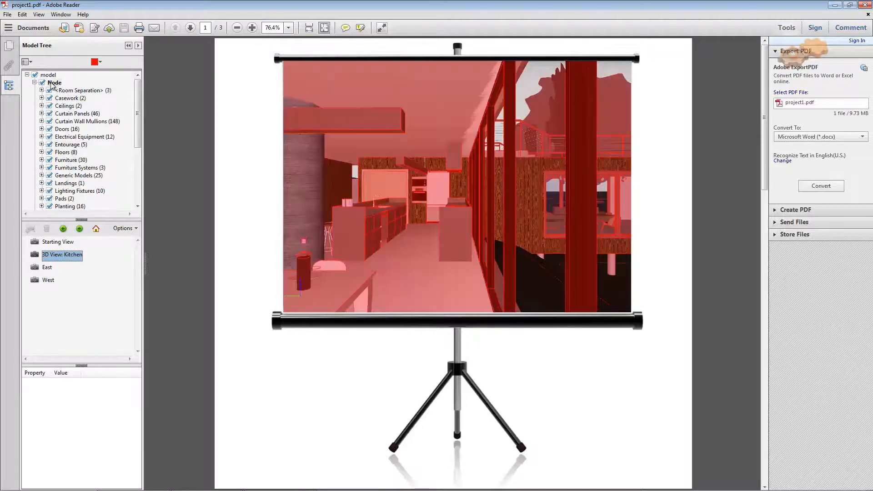
{"action": "left_click", "coordinate": [189, 27]}
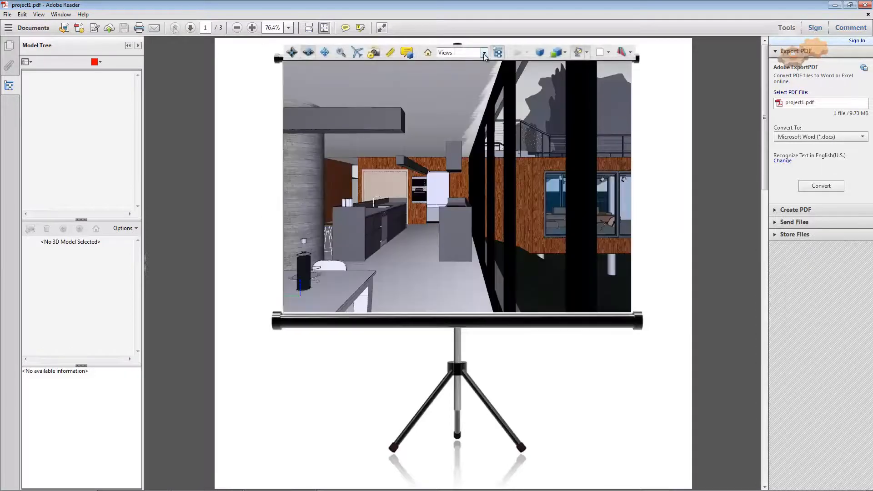
- Reselect the Kitchen view, try Solid Wireframe then Solid rendering, and go to page 2
{"action": "left_click", "coordinate": [484, 52]}
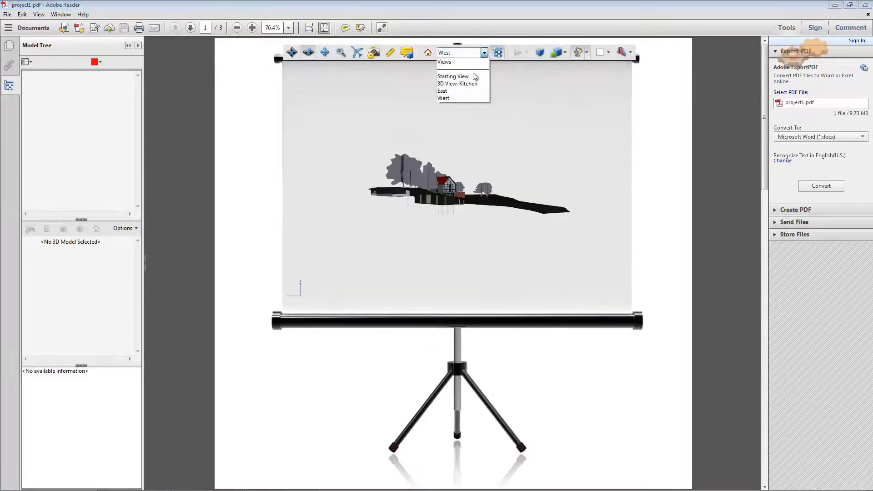
{"action": "left_click", "coordinate": [457, 83]}
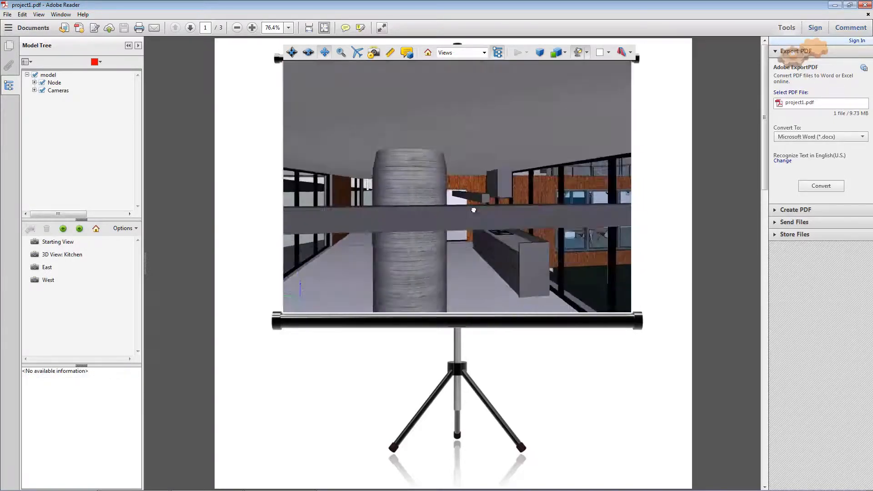
{"action": "left_click", "coordinate": [557, 52]}
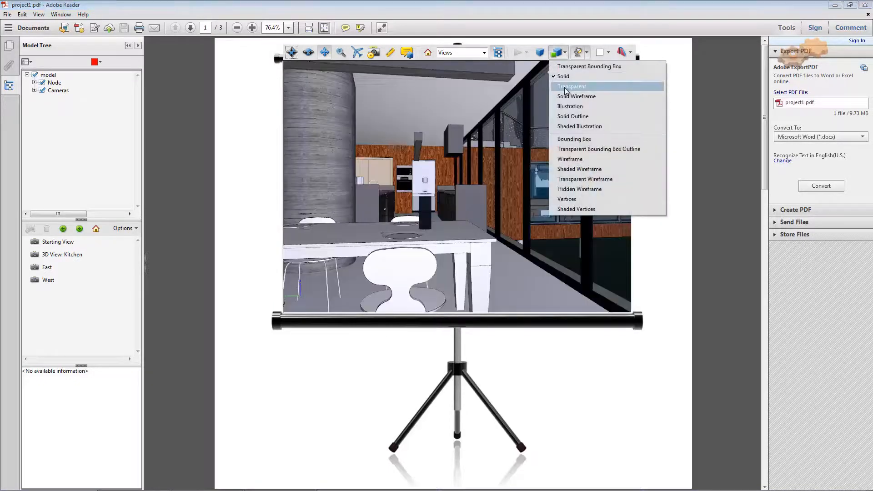
{"action": "left_click", "coordinate": [576, 96]}
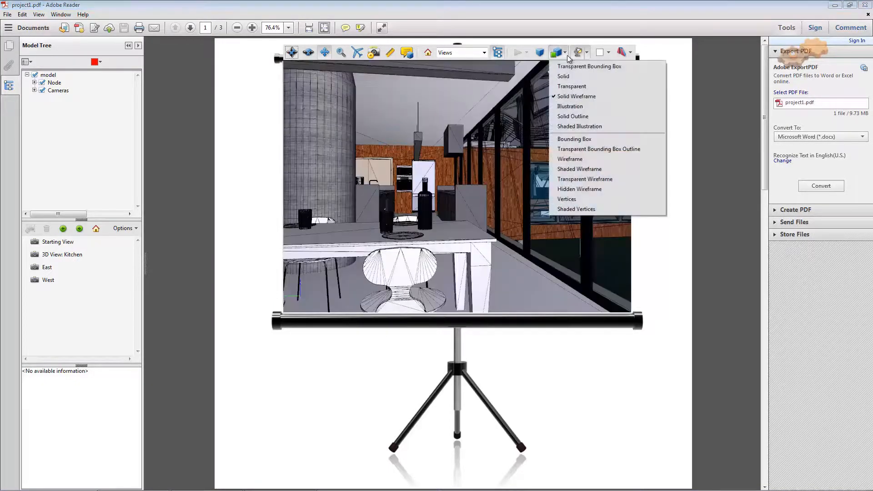
{"action": "left_click", "coordinate": [570, 106]}
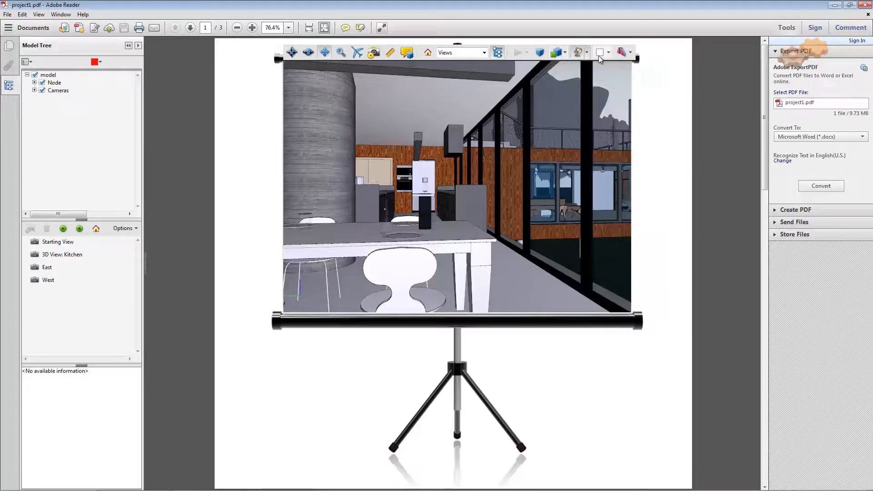
{"action": "left_click", "coordinate": [190, 27]}
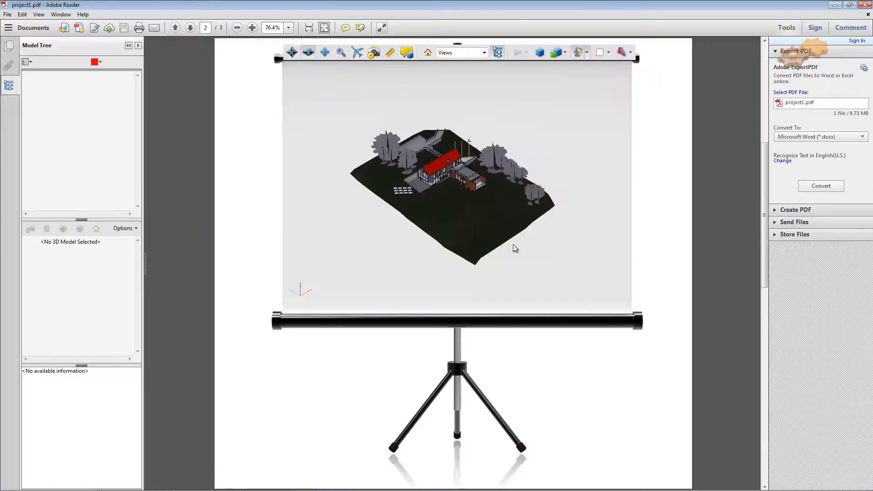